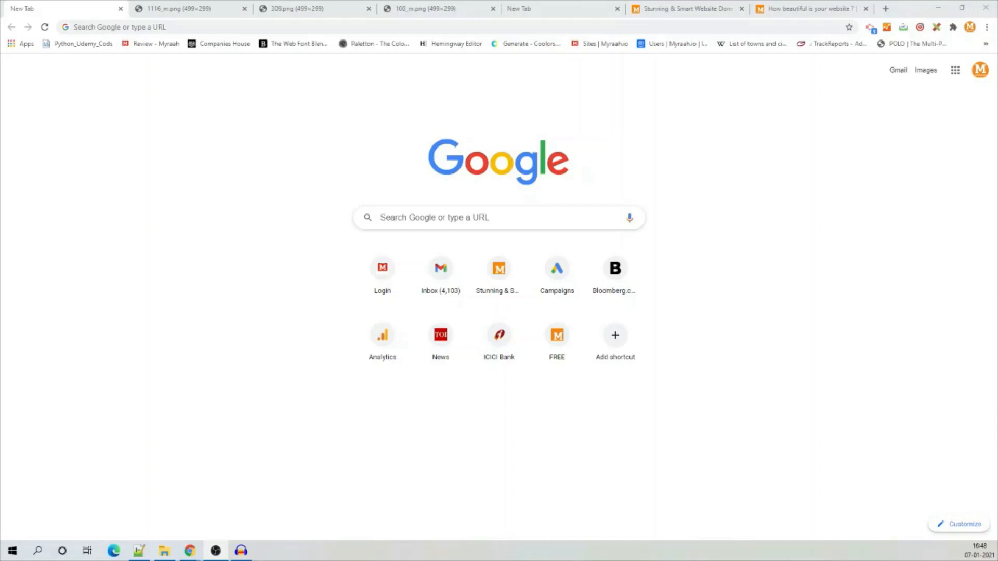
mouse_move(787, 204)
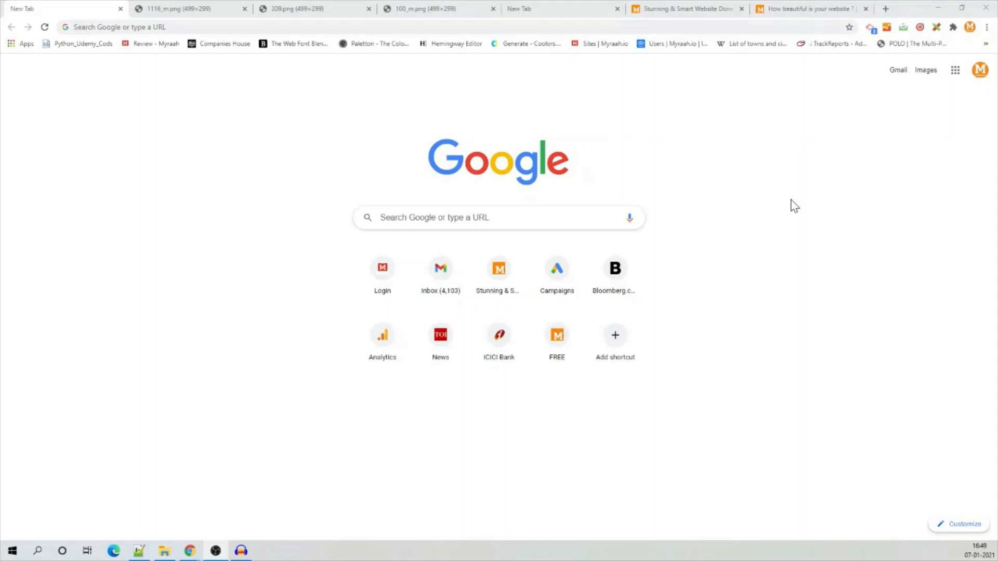
mouse_move(165, 37)
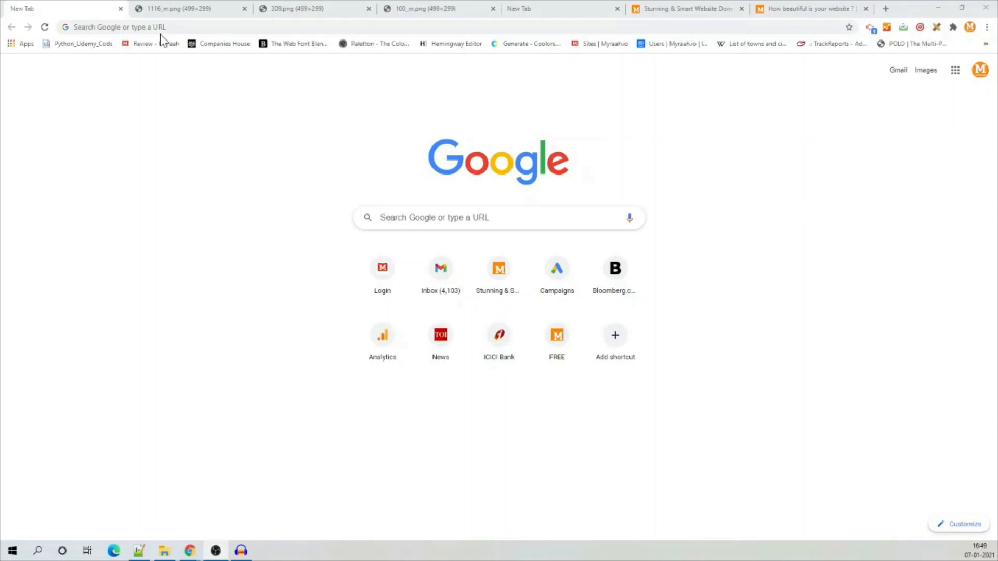
Flip through the saved NTP site, Opera homepage and lanyard store screenshot tabs
click(182, 8)
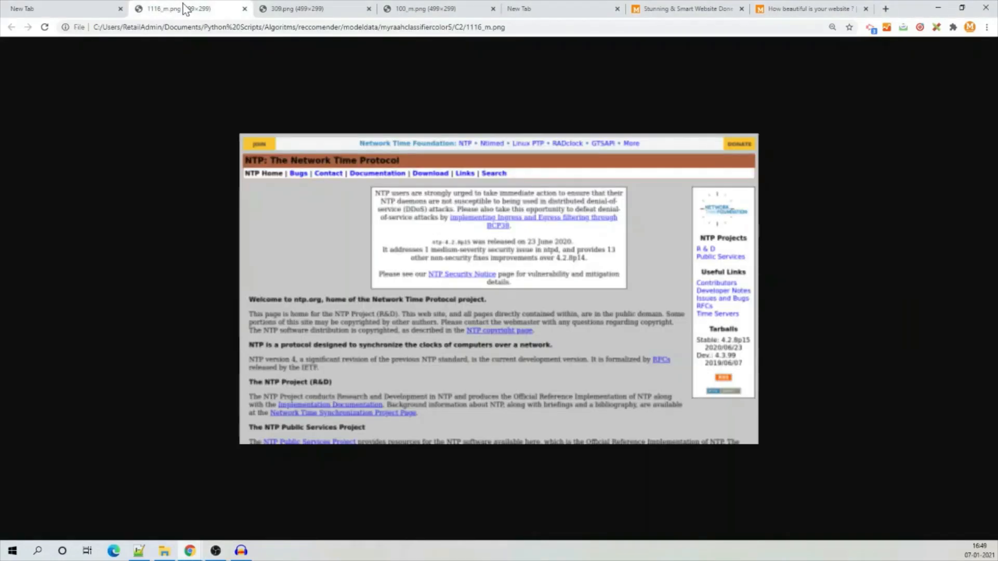
click(296, 9)
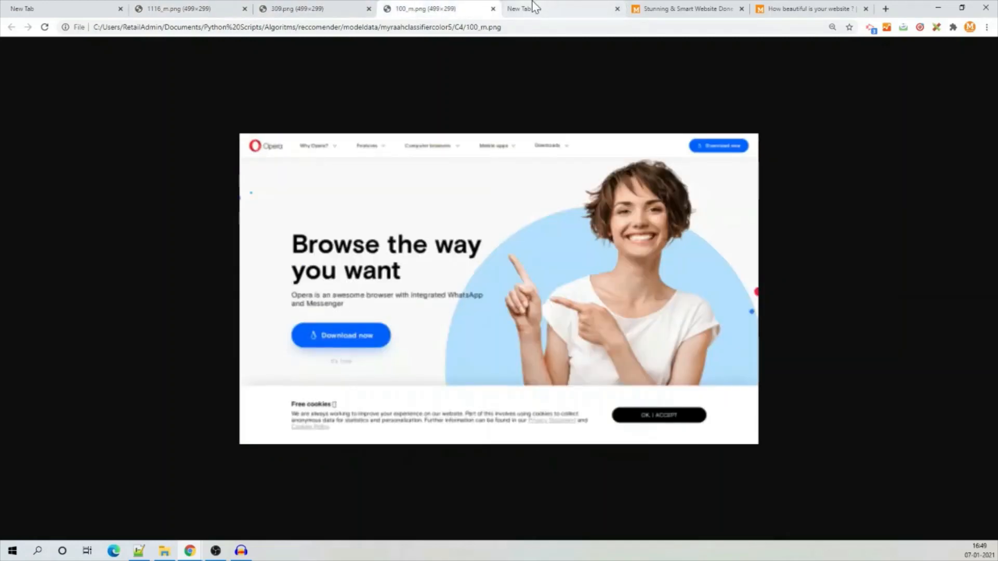
click(532, 9)
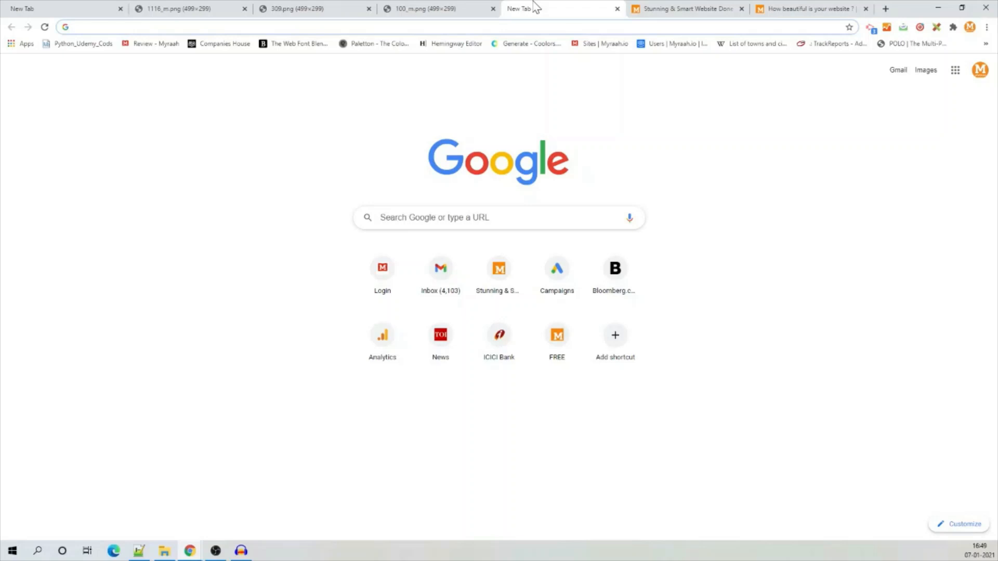
mouse_move(554, 10)
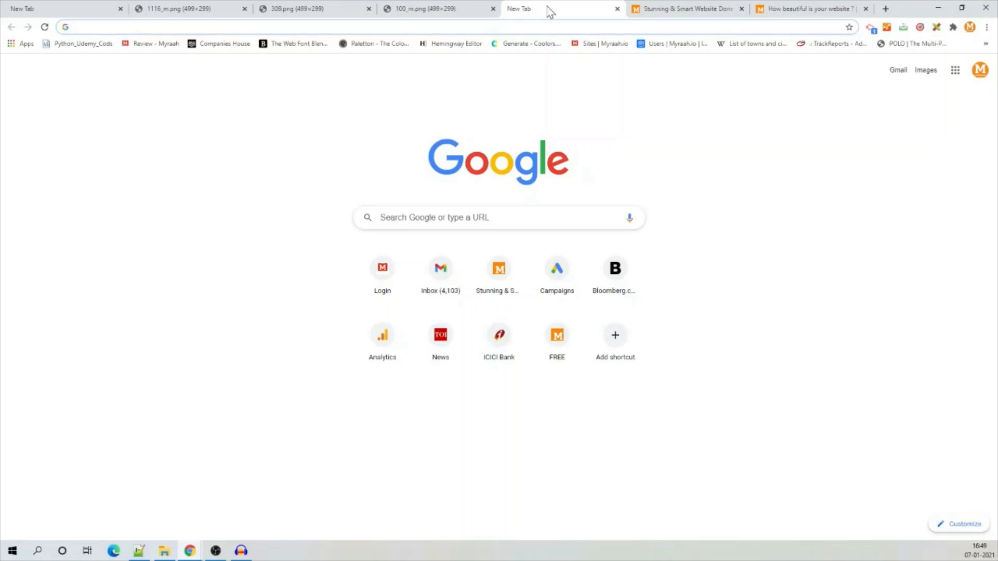
click(431, 9)
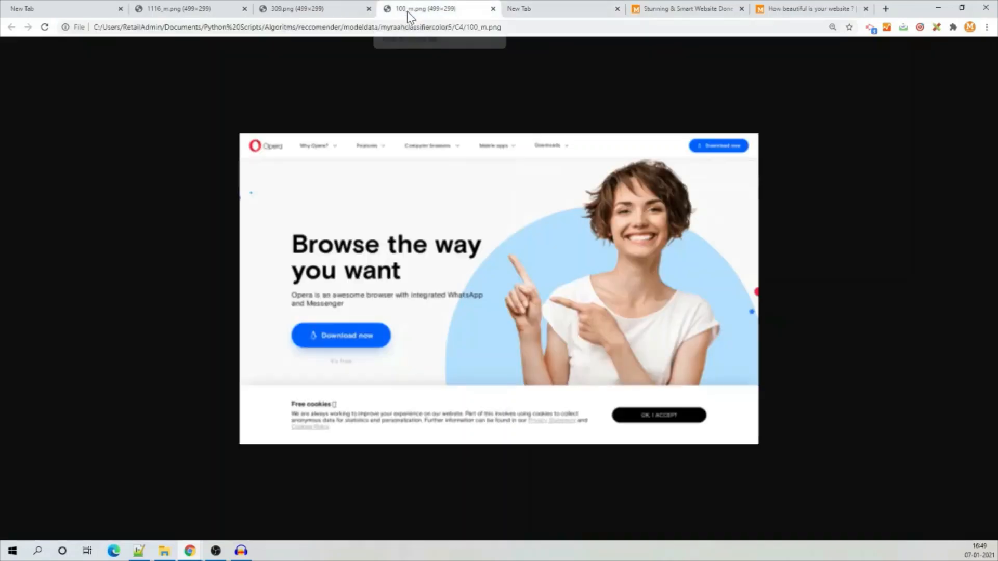
click(301, 9)
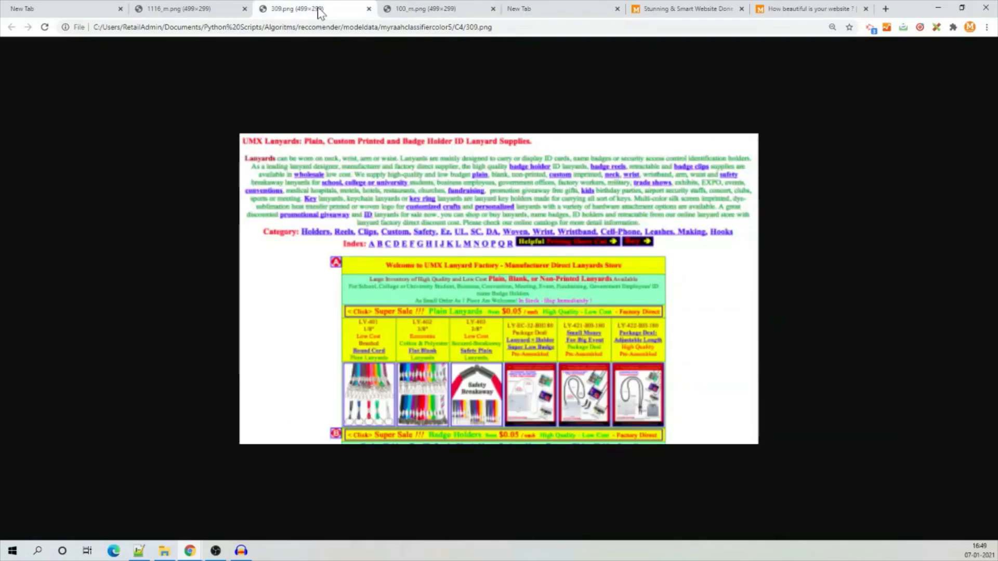
click(171, 8)
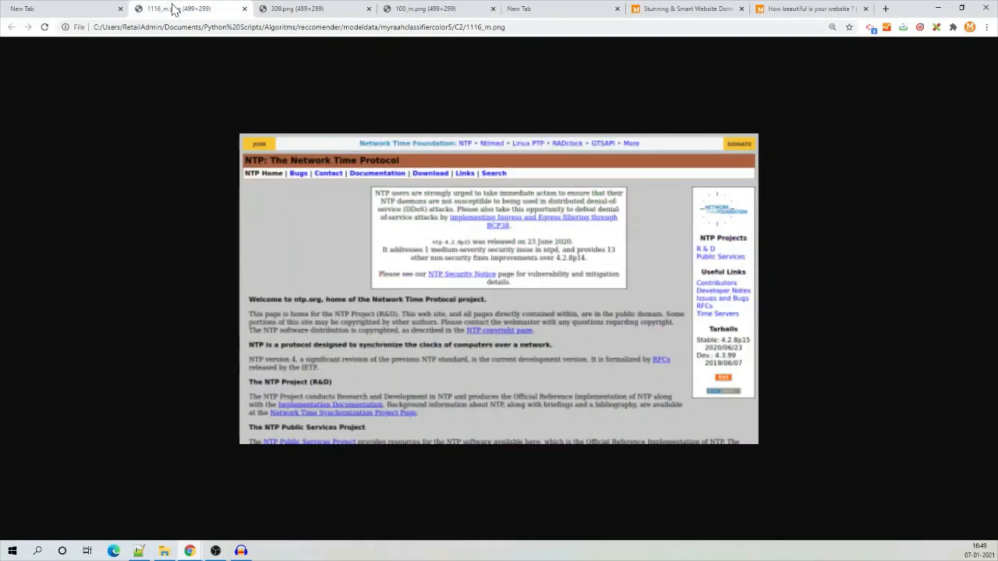
Return to the blank tab, then switch to the Visual Mind AI tab
click(421, 9)
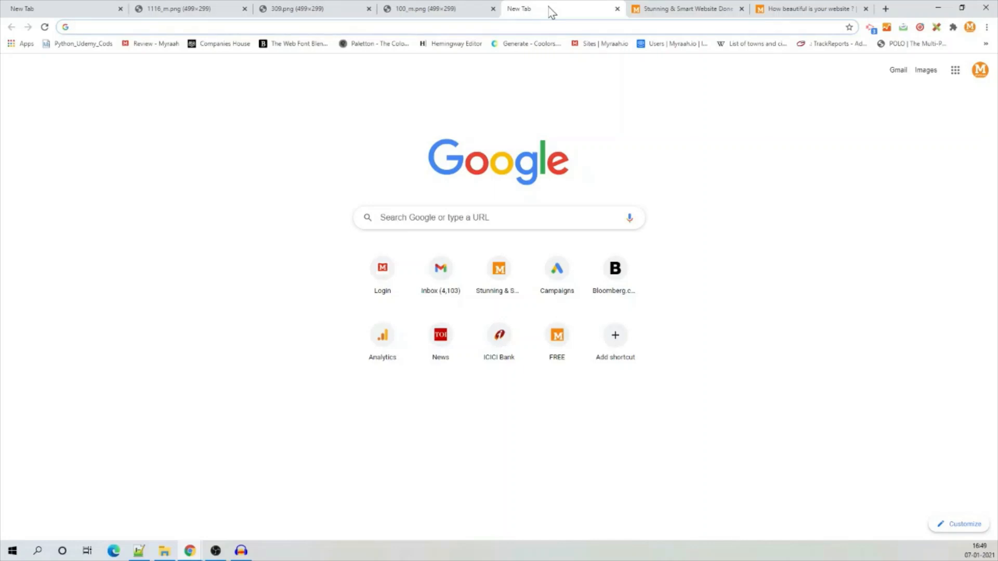
click(82, 25)
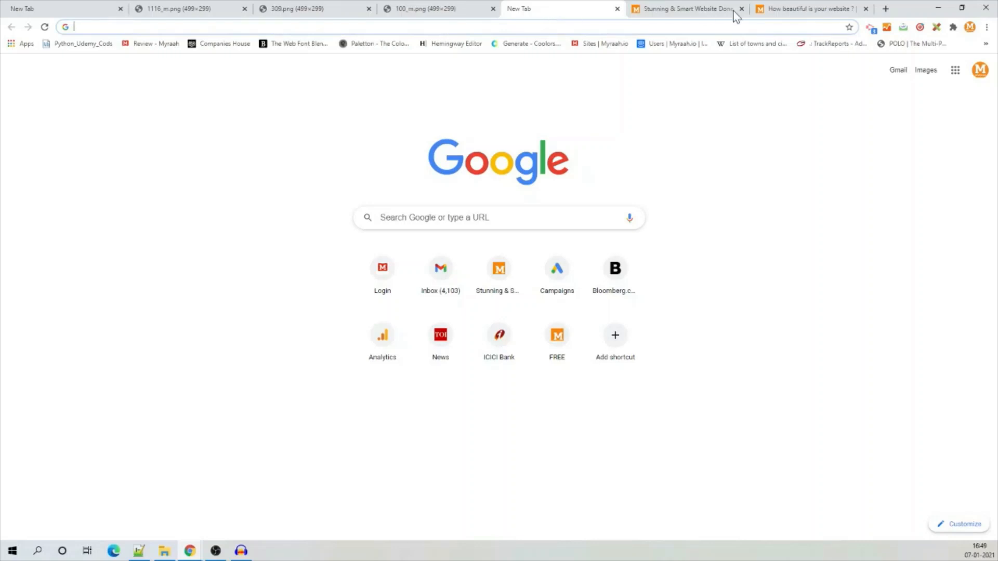
click(689, 9)
text(m)
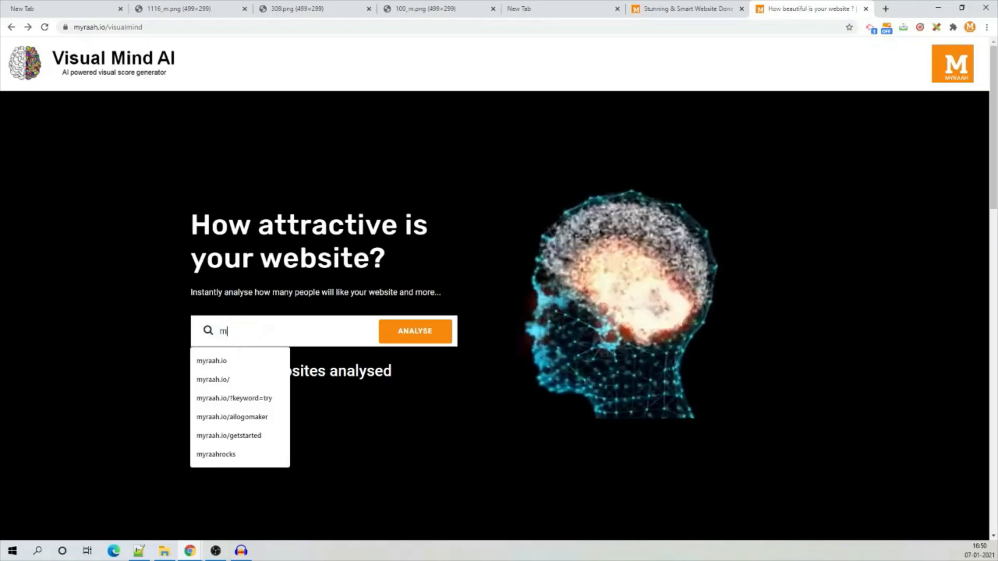
Enter myraah.io in the analysis field and run ANALYSE
text(yraah.i)
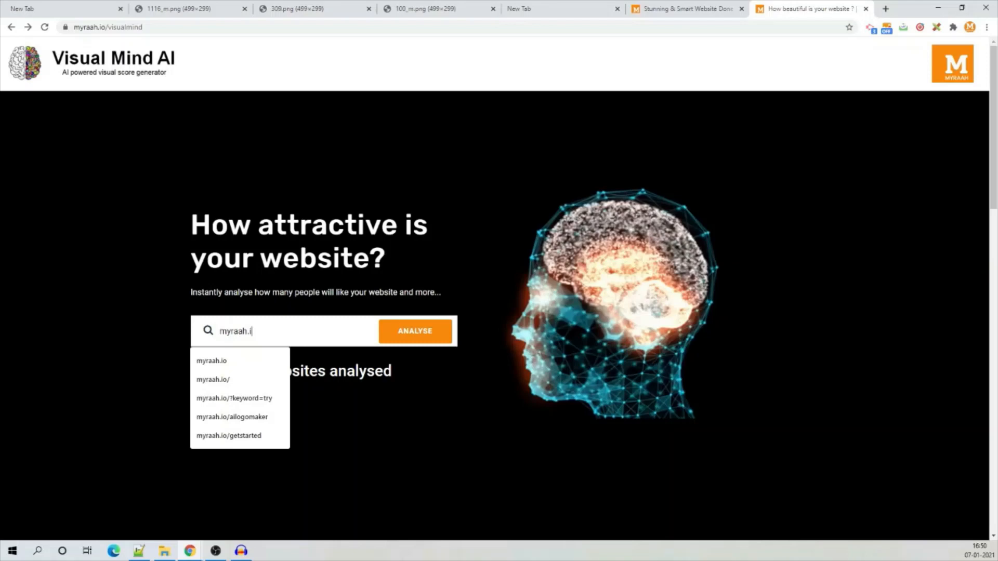
click(415, 331)
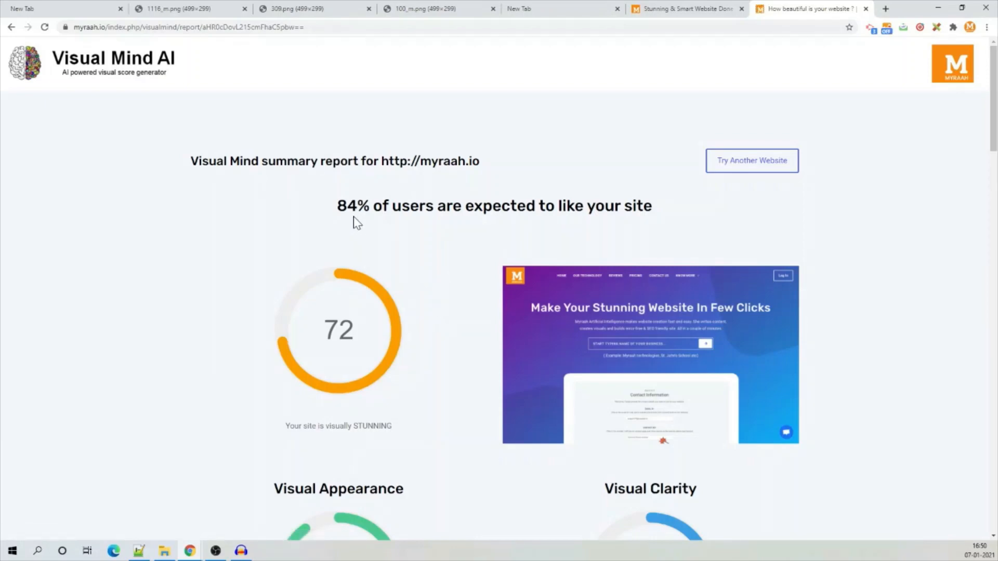
drag(337, 206, 445, 206)
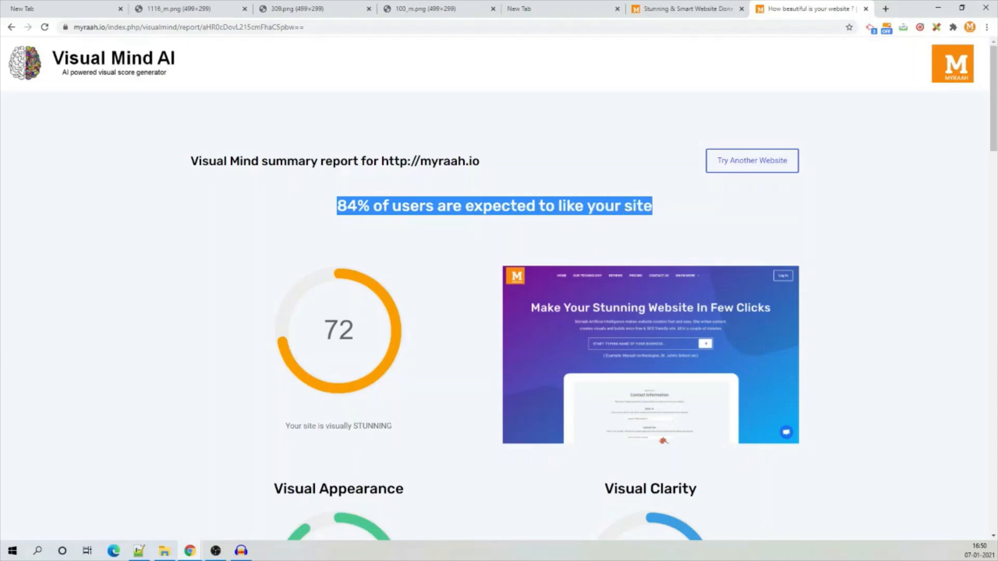
scroll(down, 3)
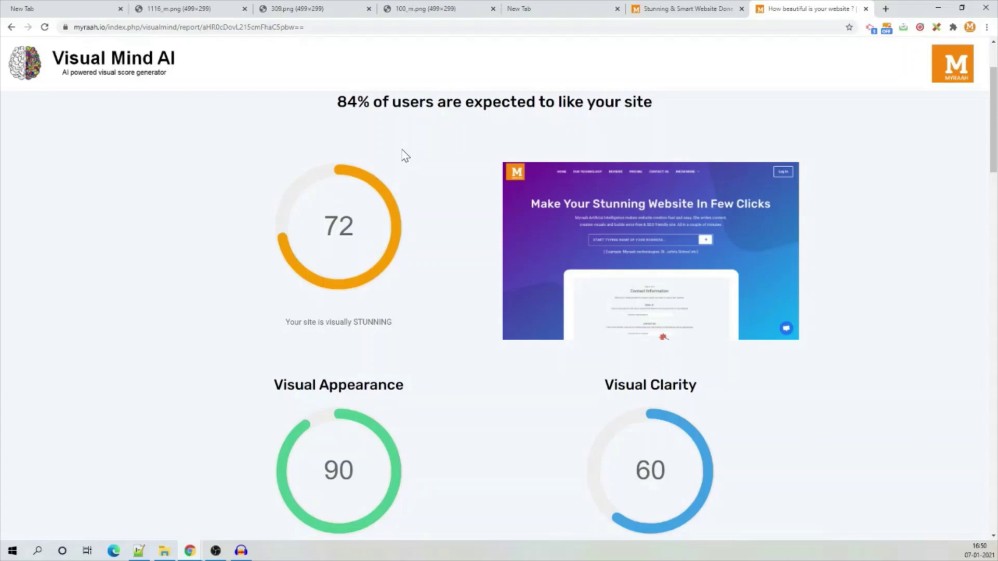
mouse_move(236, 183)
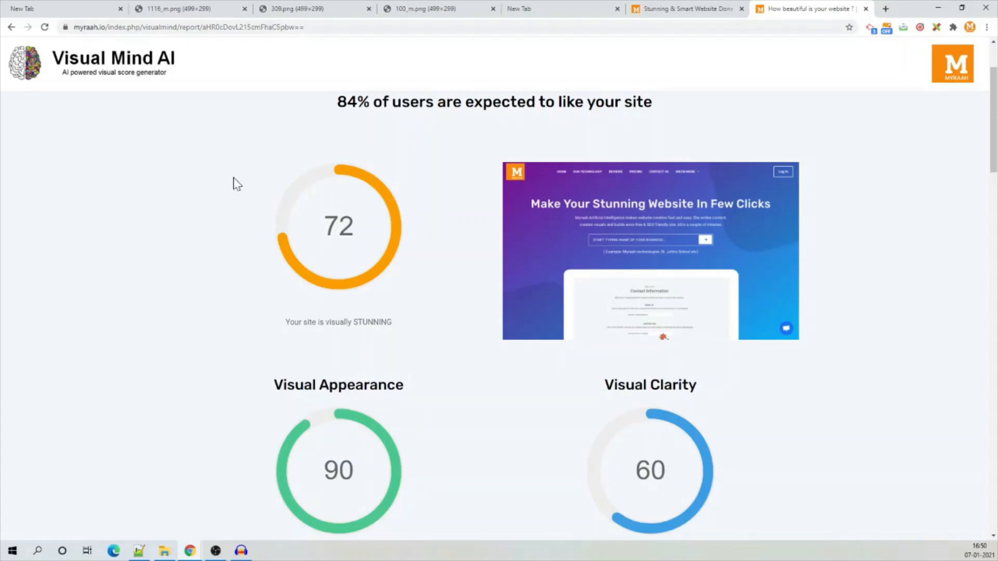
scroll(down, 3)
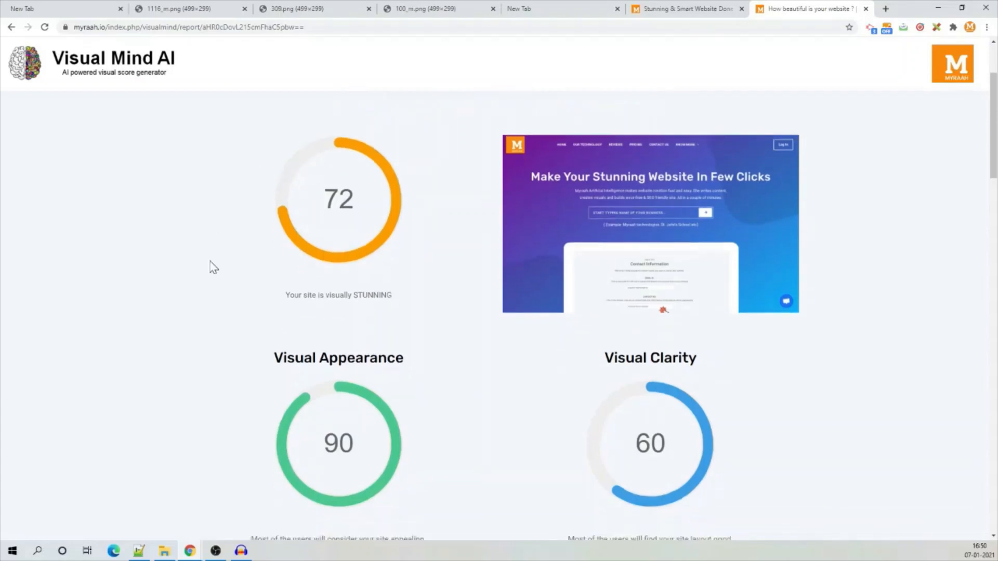
scroll(down, 3)
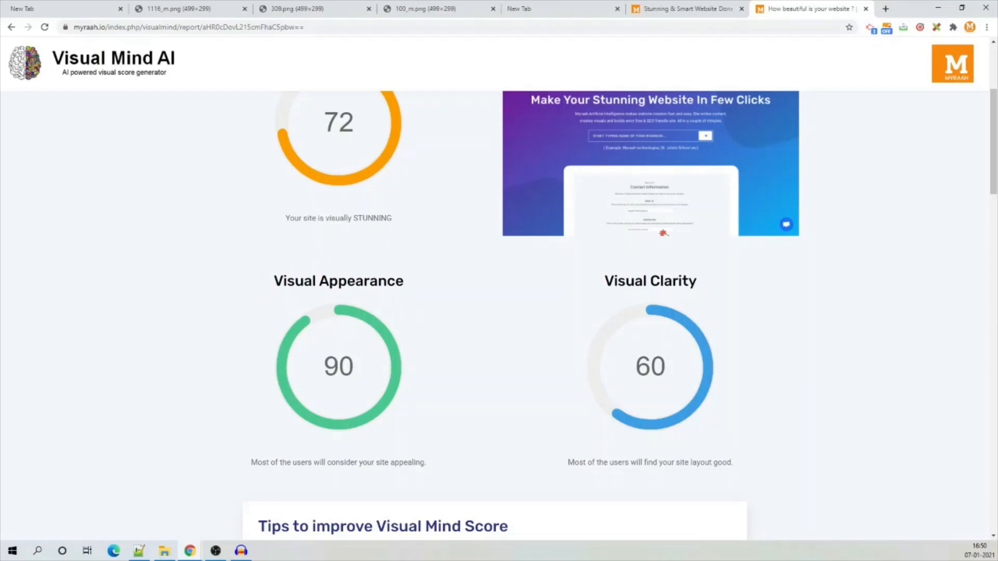
mouse_move(454, 367)
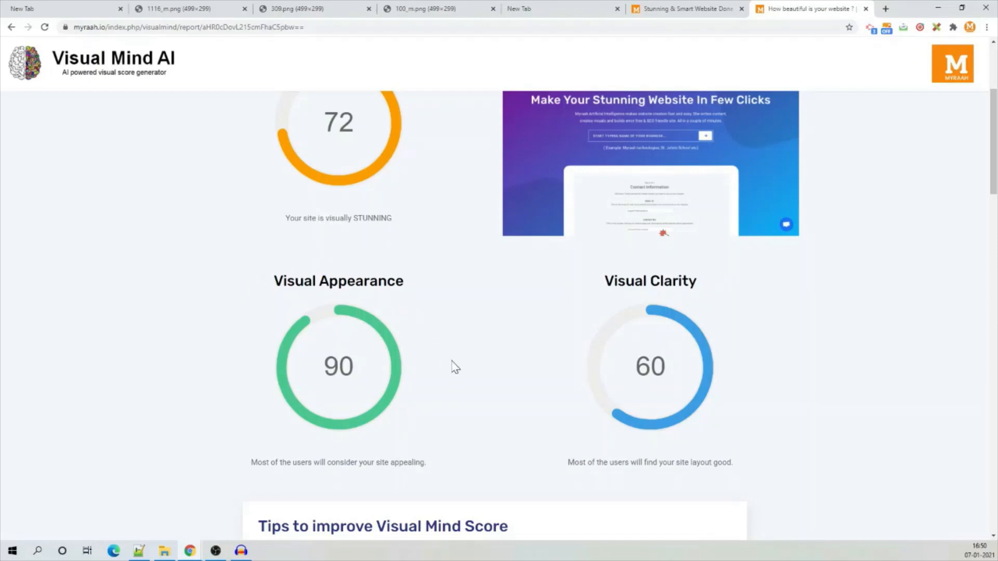
mouse_move(774, 366)
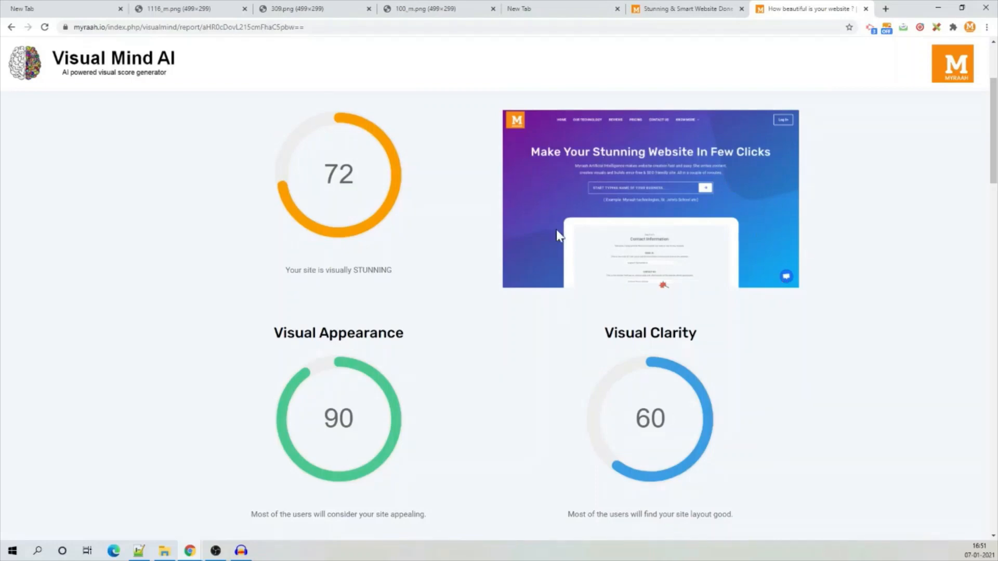
scroll(down, 3)
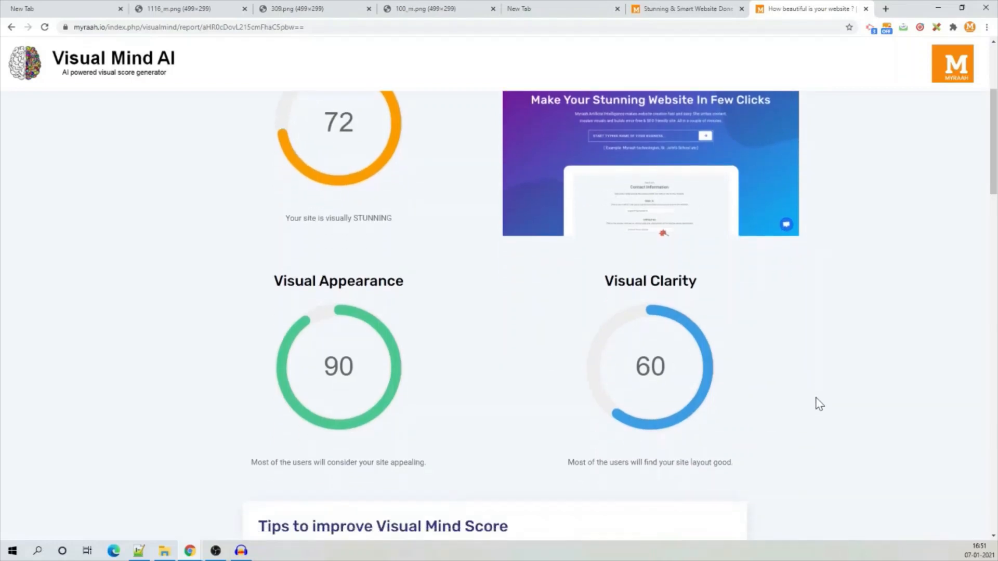
scroll(down, 3)
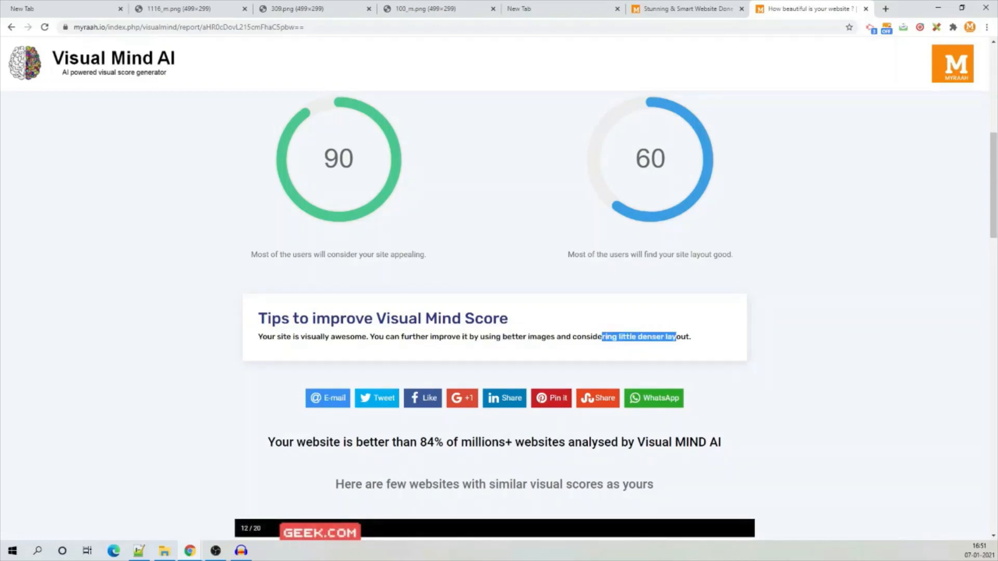
scroll(down, 3)
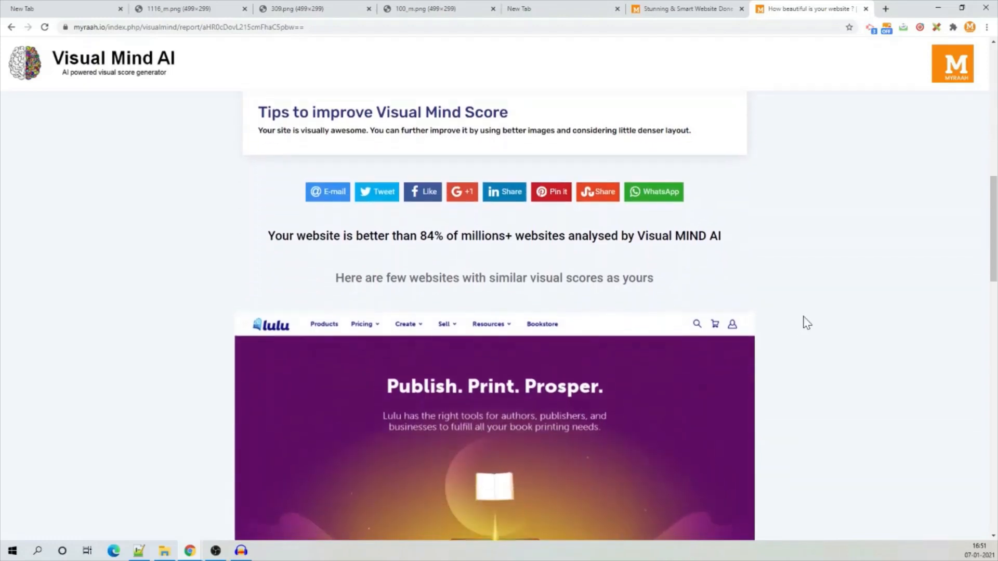
scroll(down, 3)
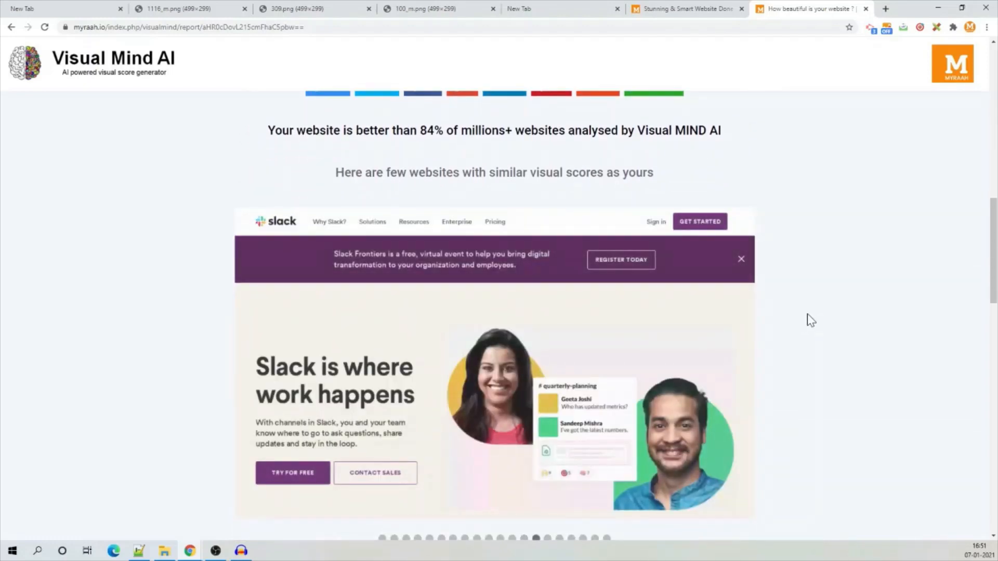
scroll(down, 3)
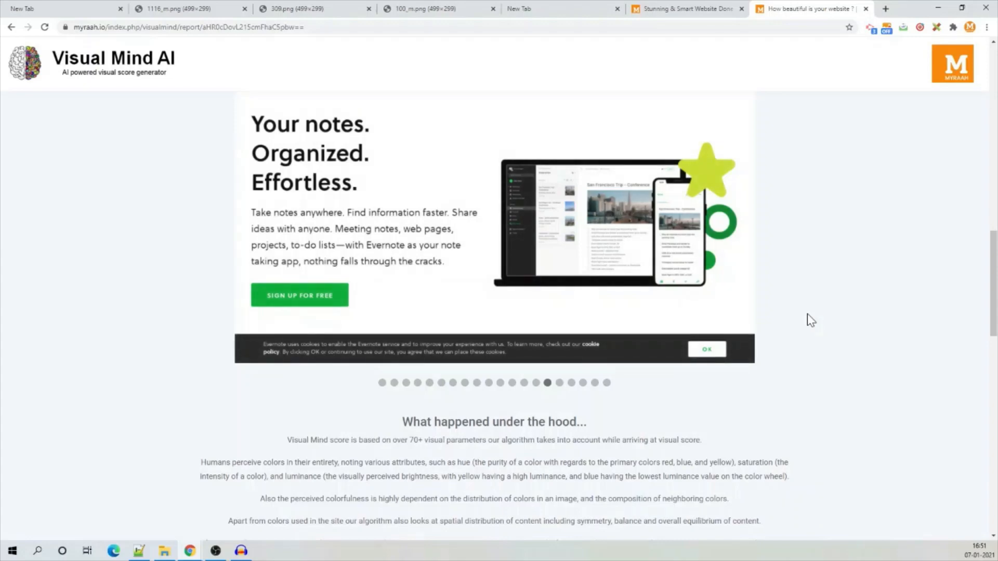
scroll(down, 3)
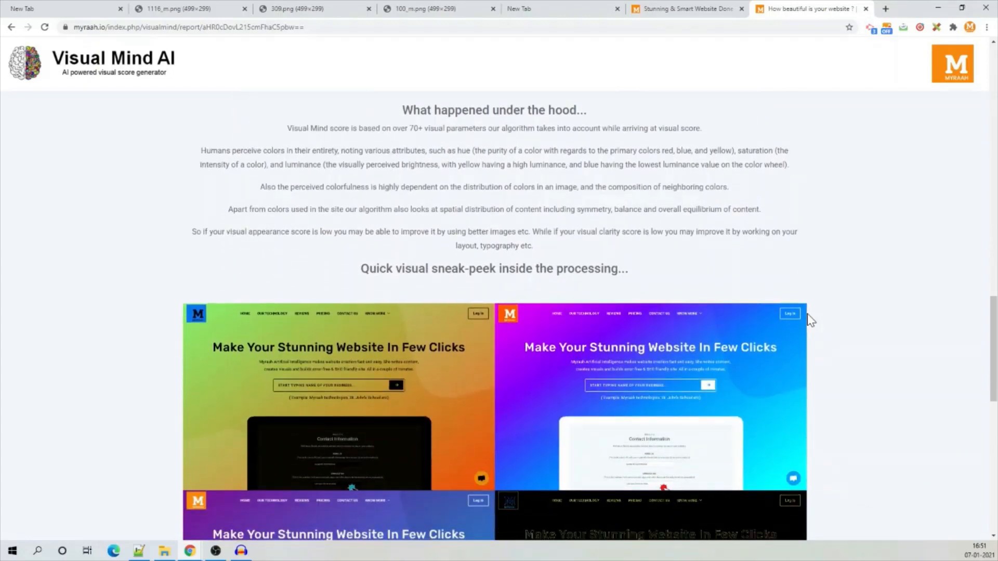
scroll(down, 3)
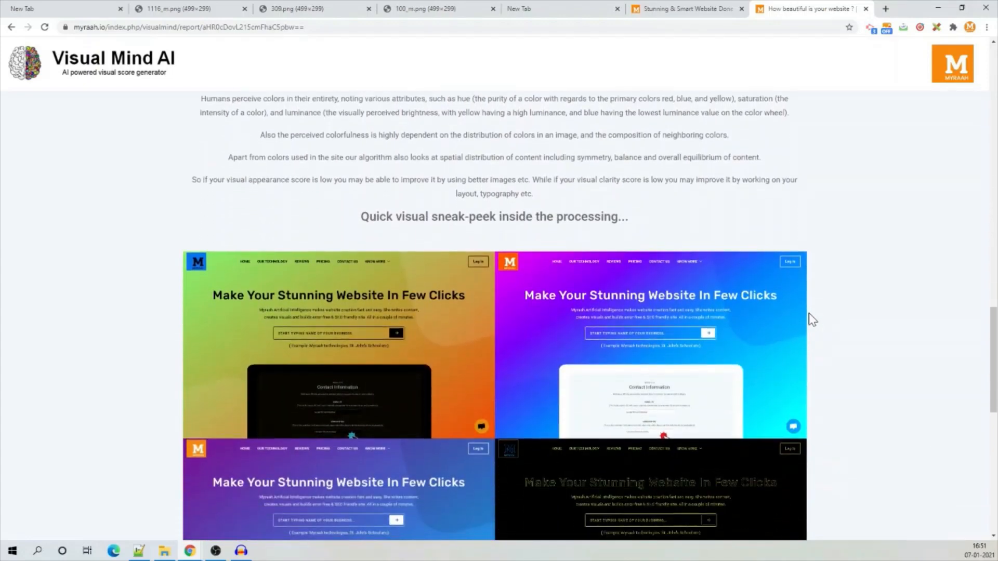
scroll(down, 3)
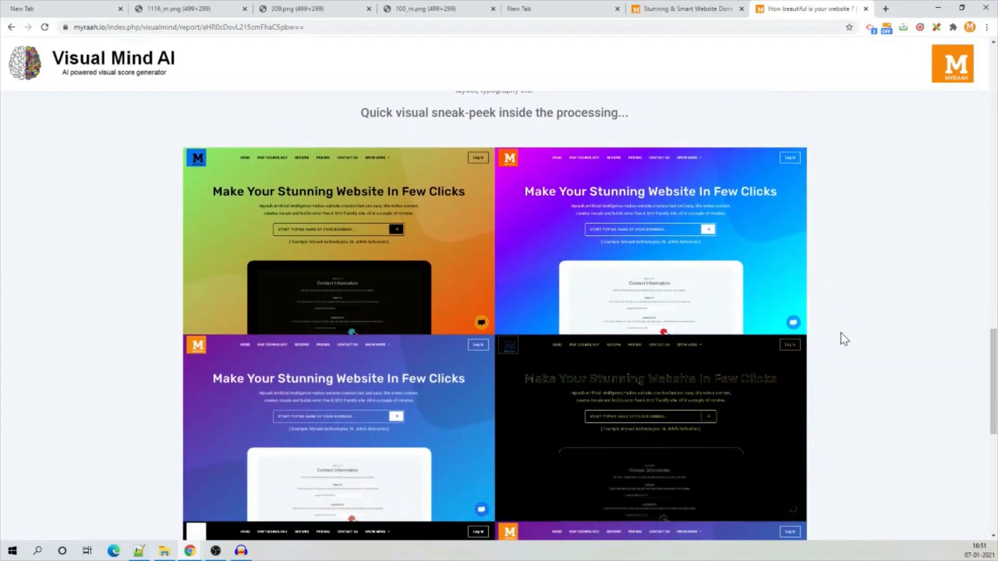
scroll(down, 3)
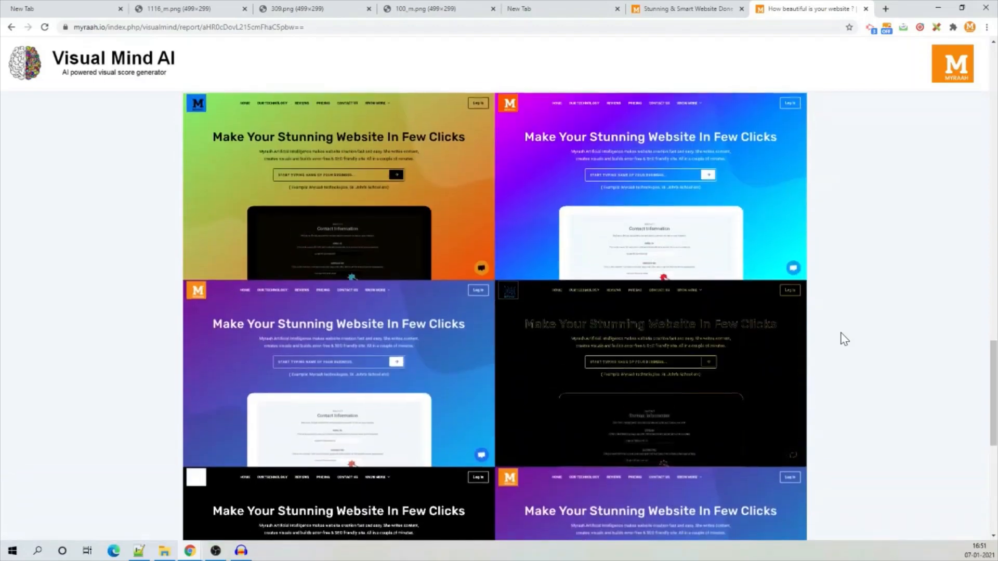
scroll(down, 3)
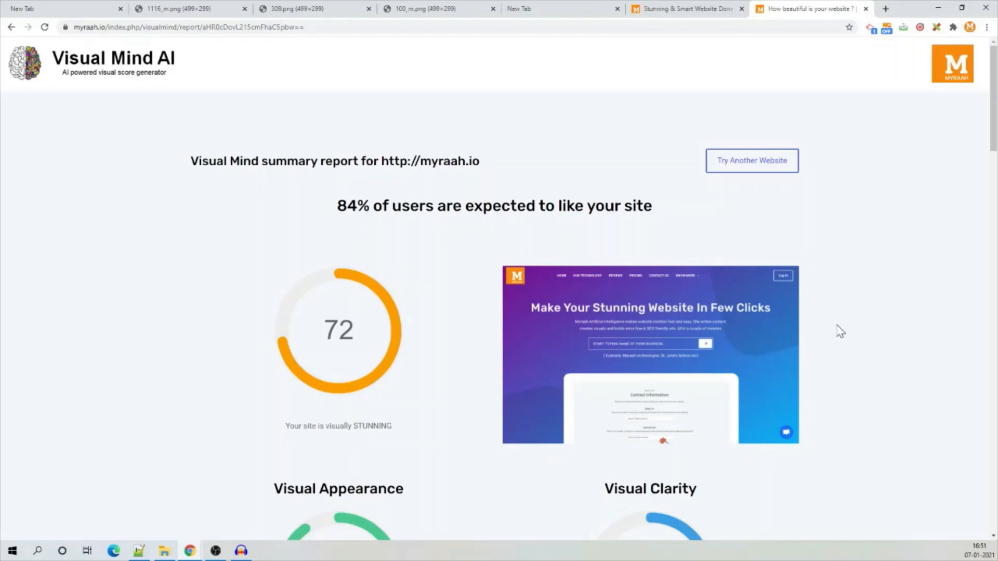
mouse_move(804, 320)
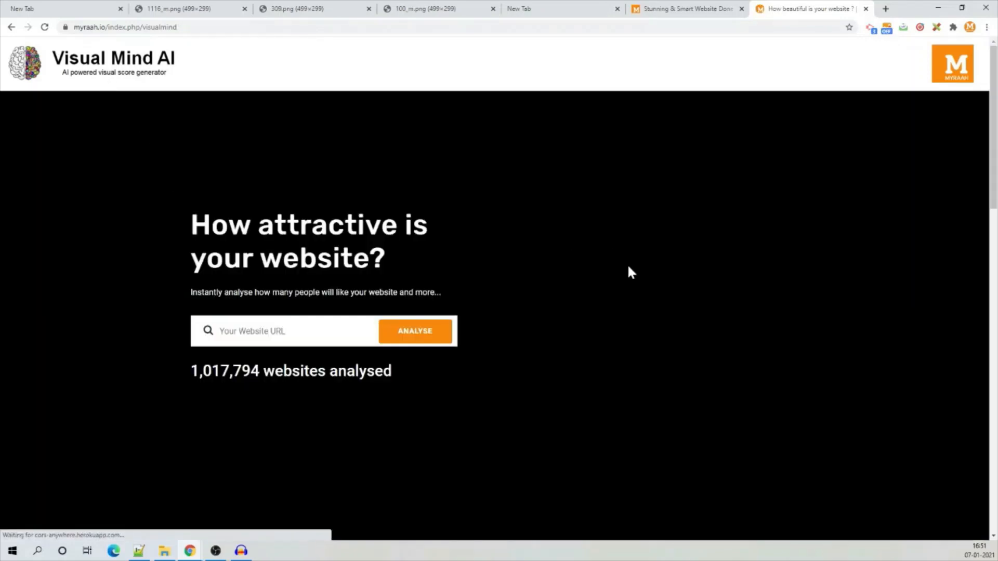
Scroll down through the homepage's explanatory sections and back up
scroll(down, 3)
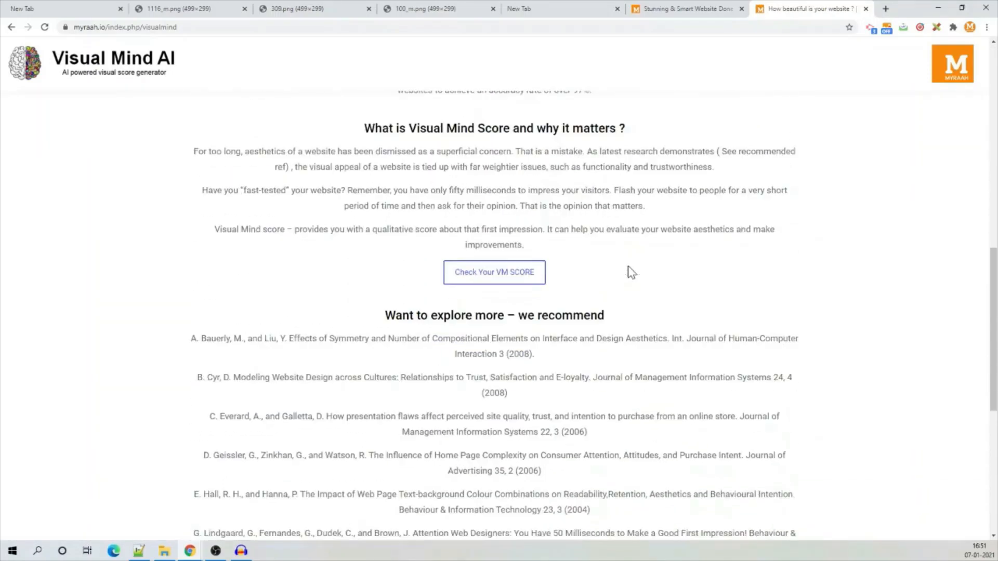
scroll(down, 3)
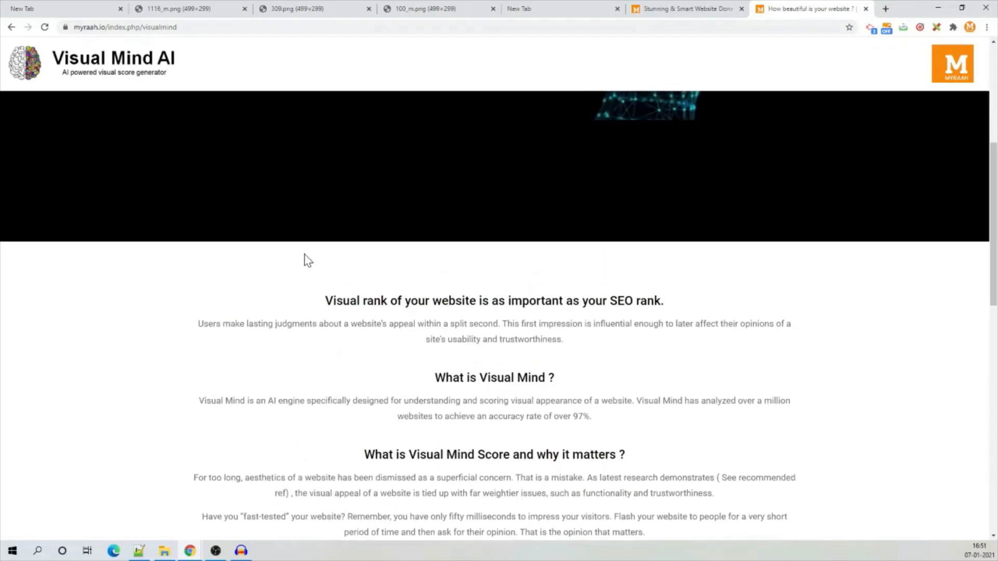
scroll(up, 3)
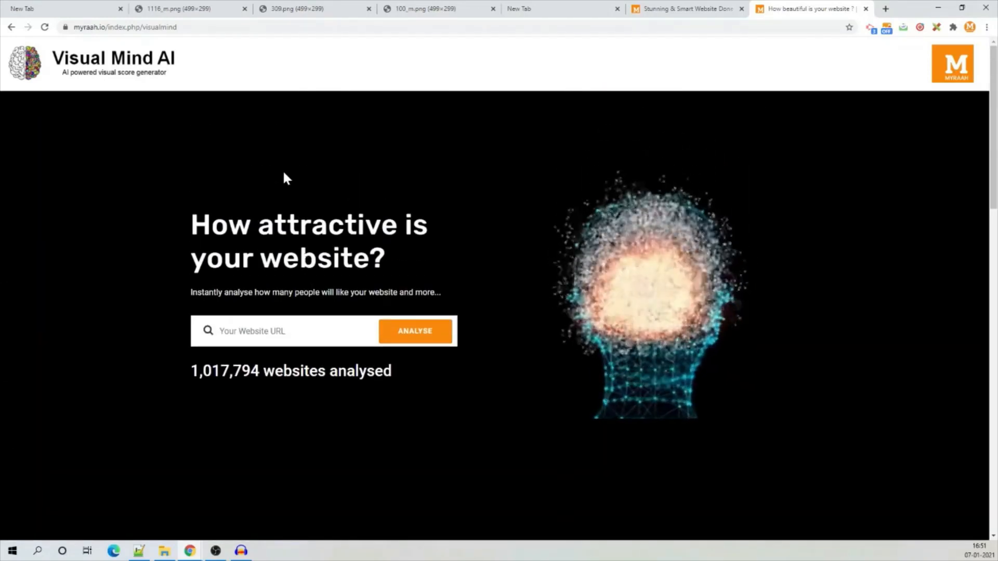